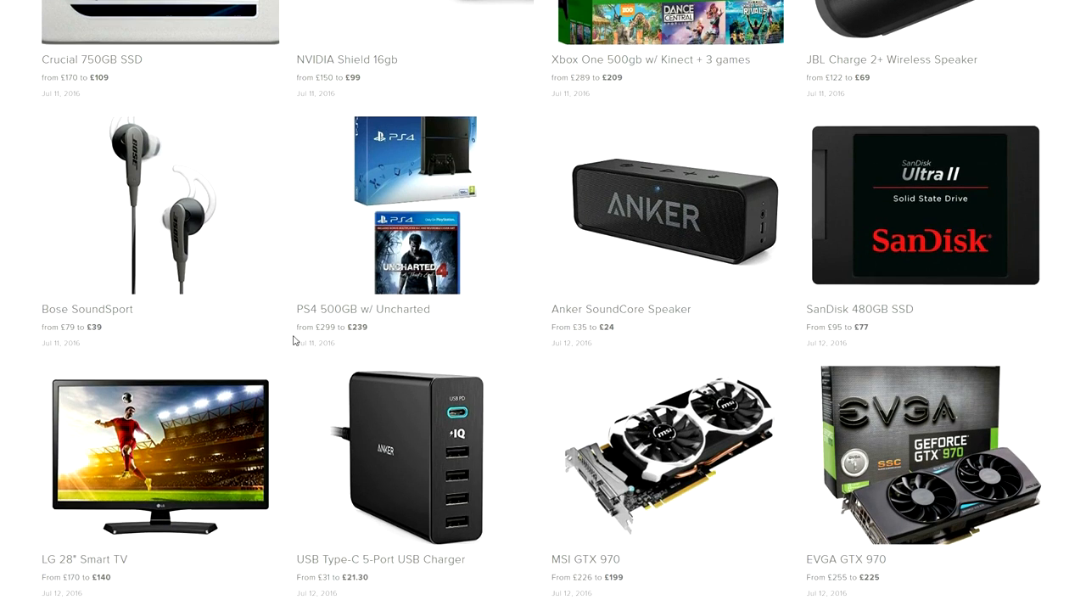
mouse_move(263, 326)
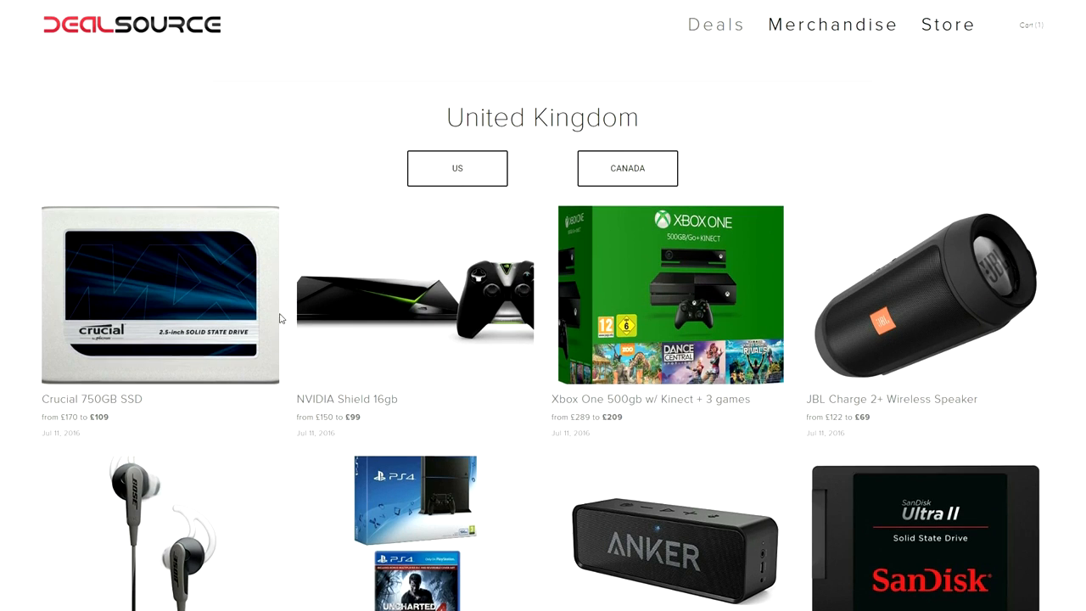
Go to dealsource.tech via the Deal Source suggestion and browse the US tech-deals grid.
click(628, 169)
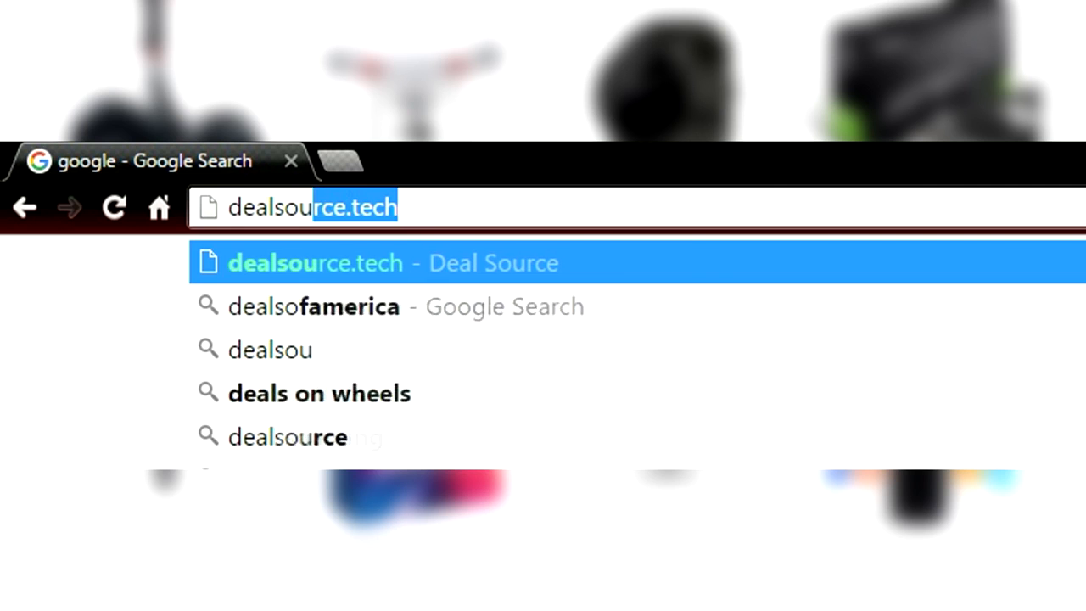
click(316, 264)
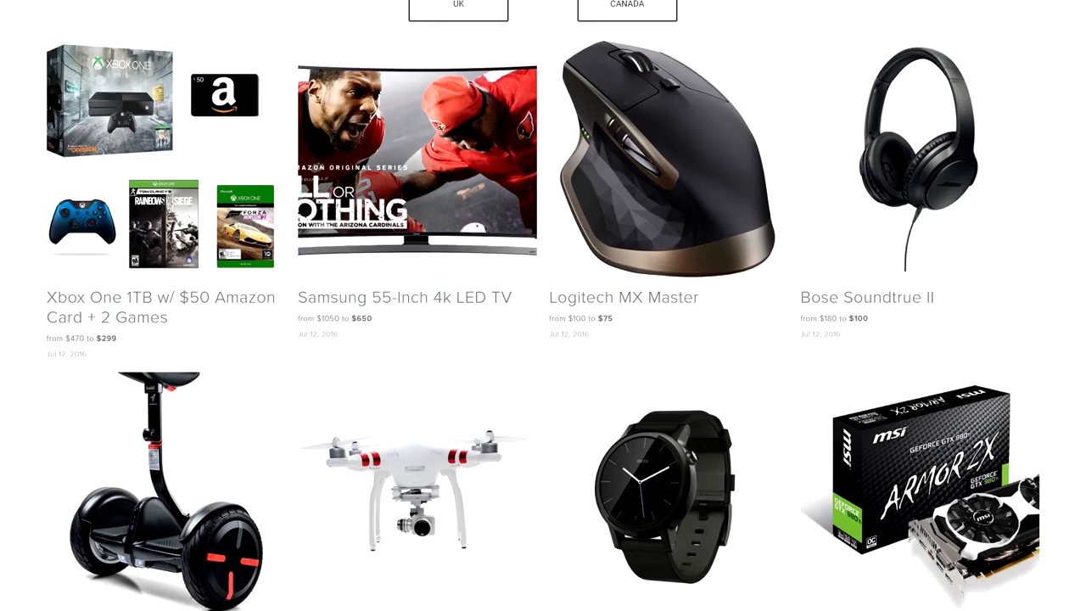
scroll(down, 3)
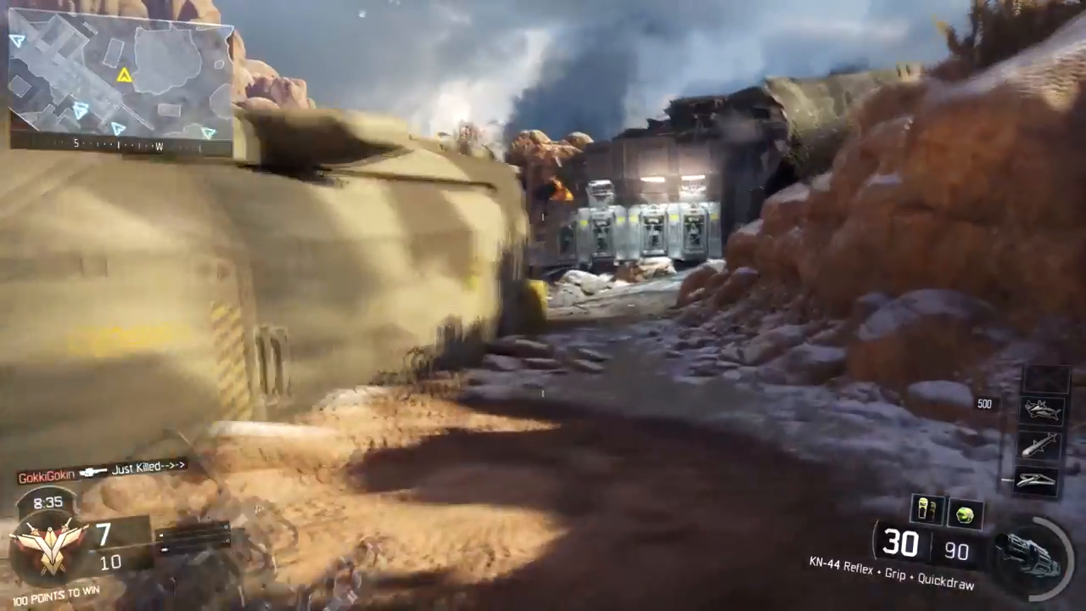
click(544, 306)
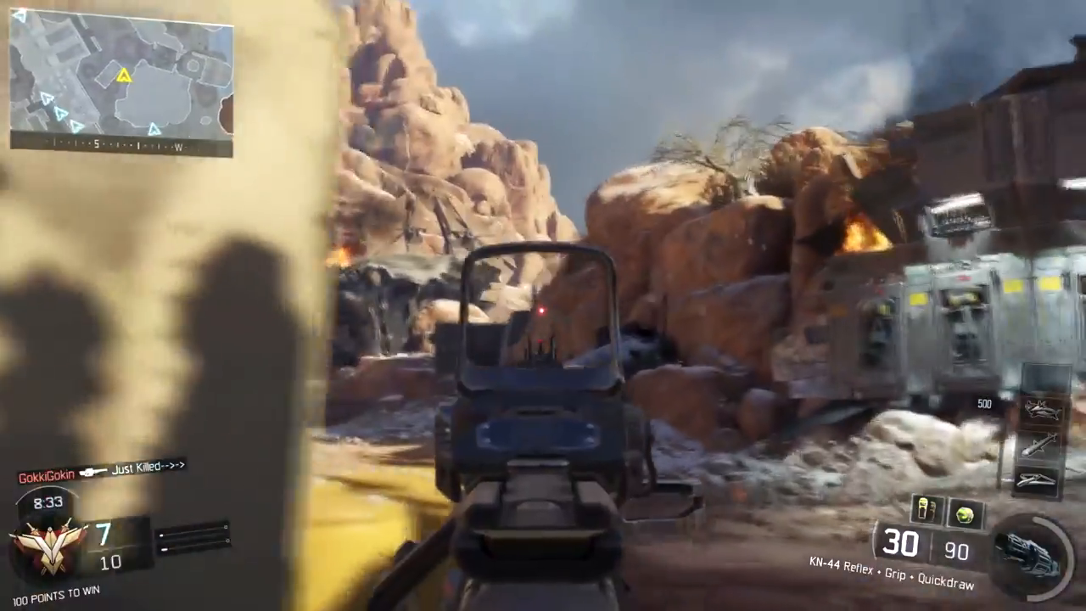